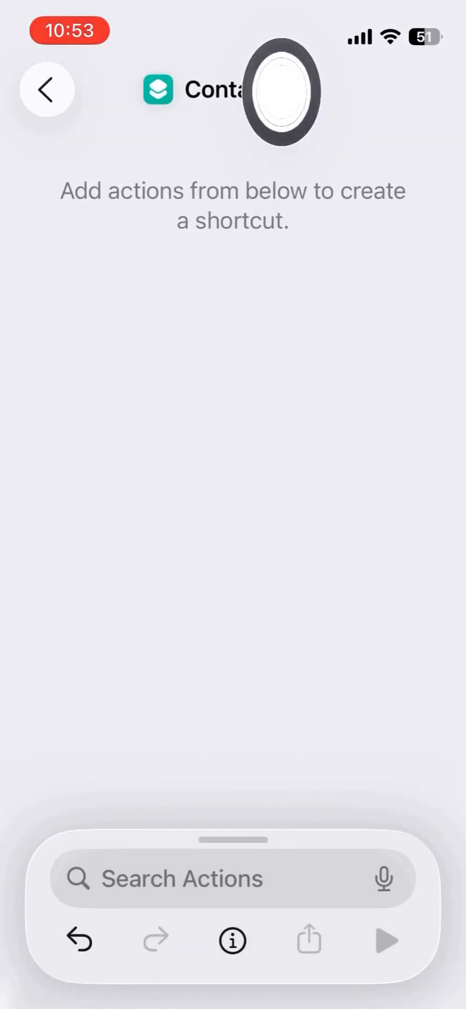
- Add a Choose from Menu action to the Contacts shortcut via the action search
left_click(194, 878)
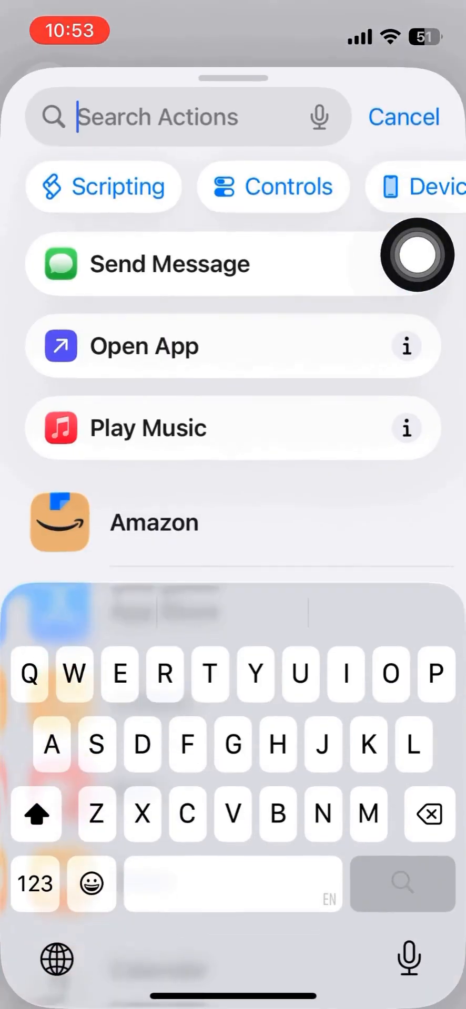
type("Men")
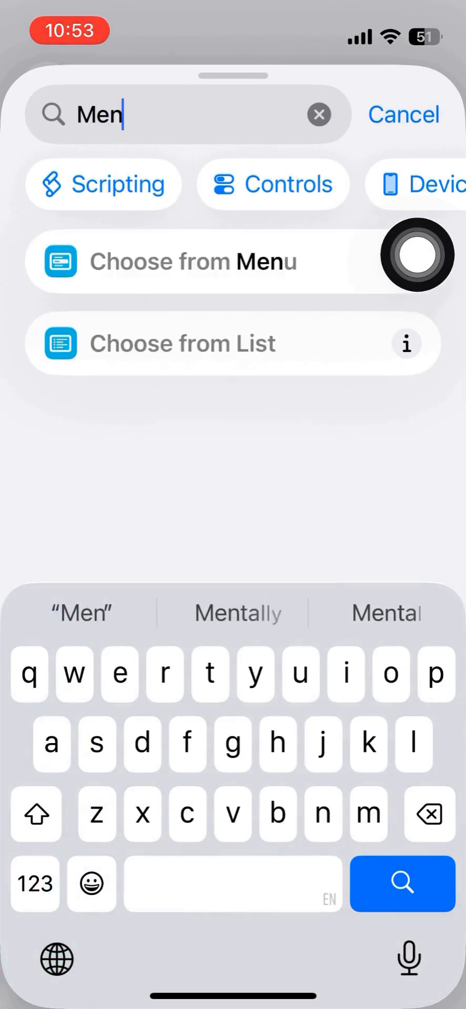
left_click(194, 261)
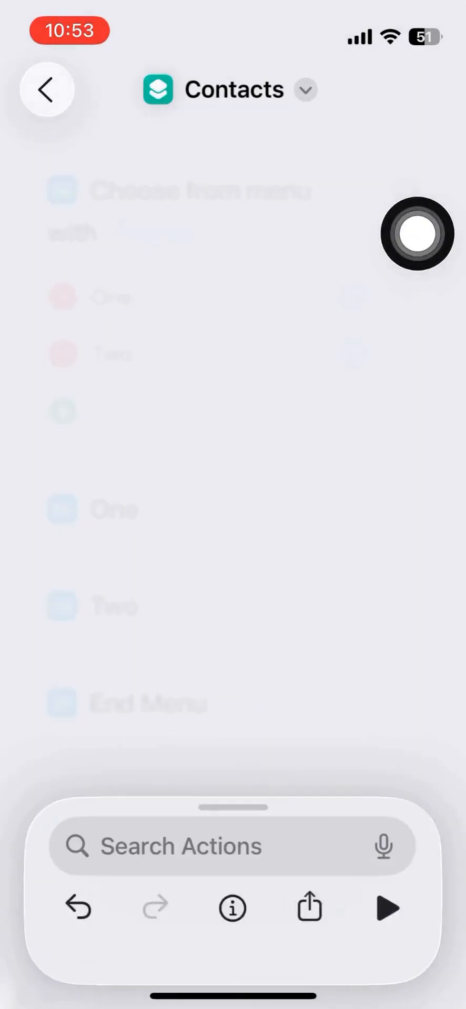
- Rename the two menu options to John and Mary
left_click(106, 297)
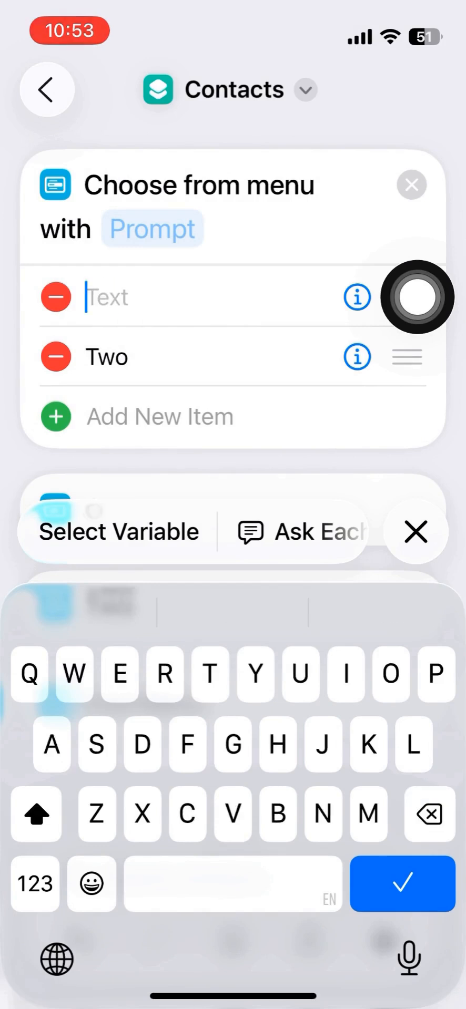
type("John")
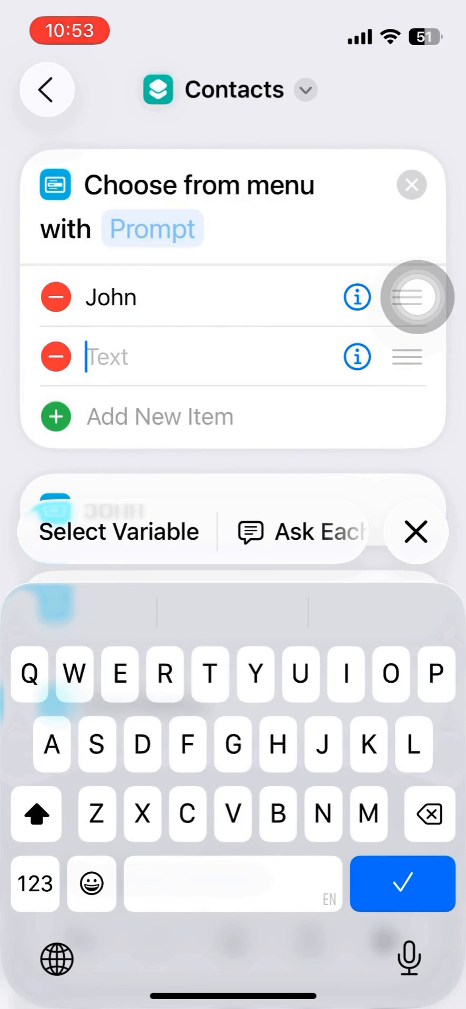
type("Mary")
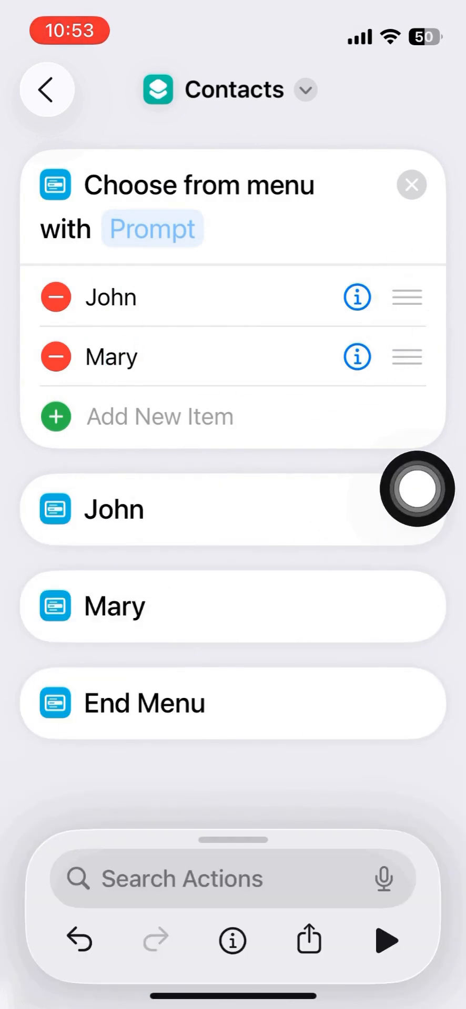
- Add a Dictionary under John with Text keys Name and Phone
type("D")
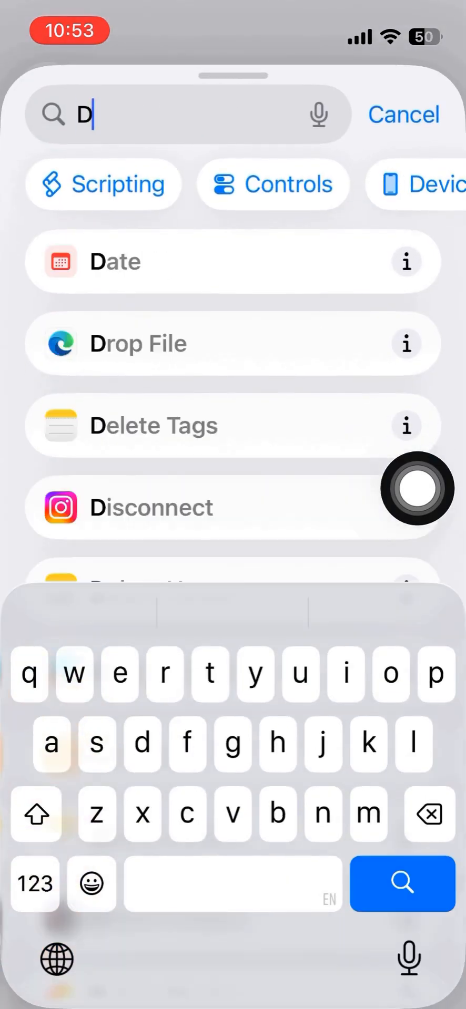
type("ict")
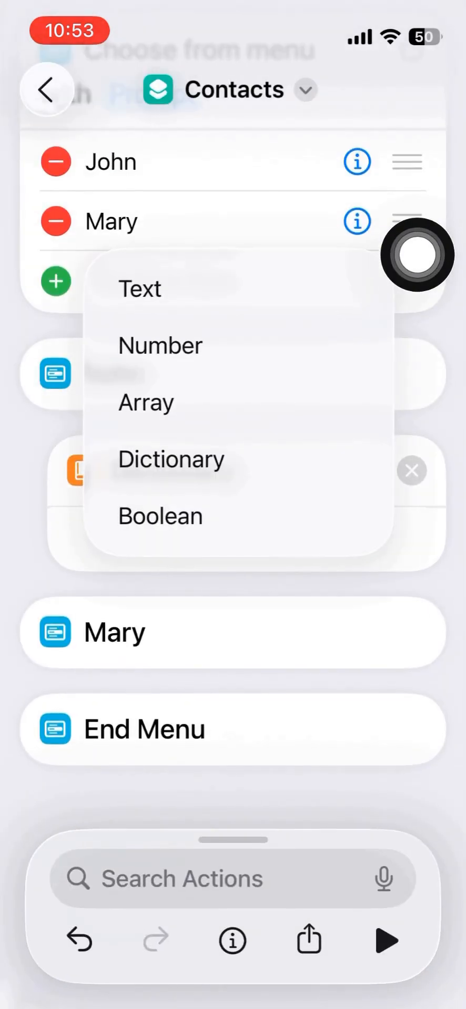
left_click(171, 459)
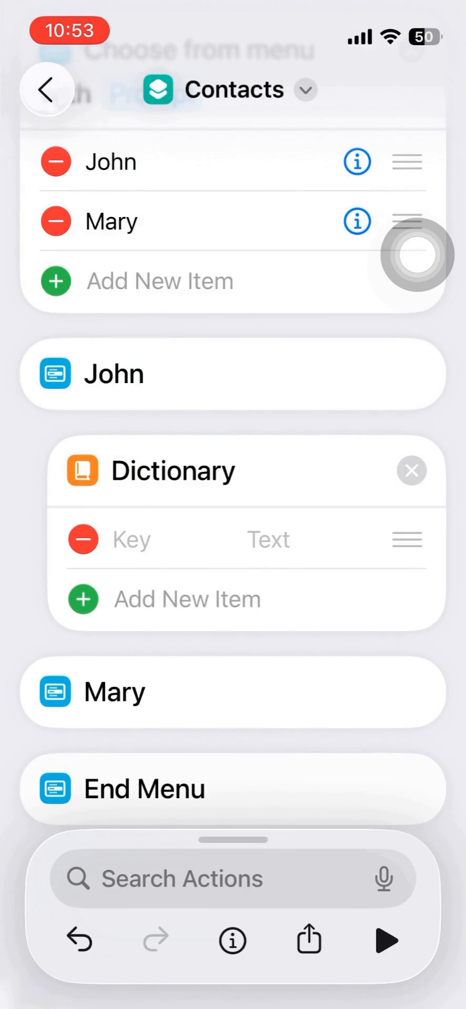
left_click(132, 539)
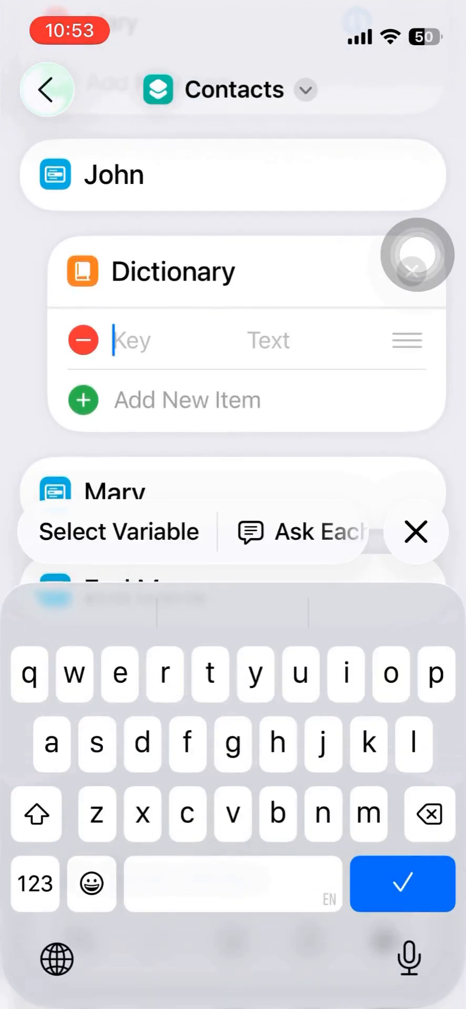
type("Name")
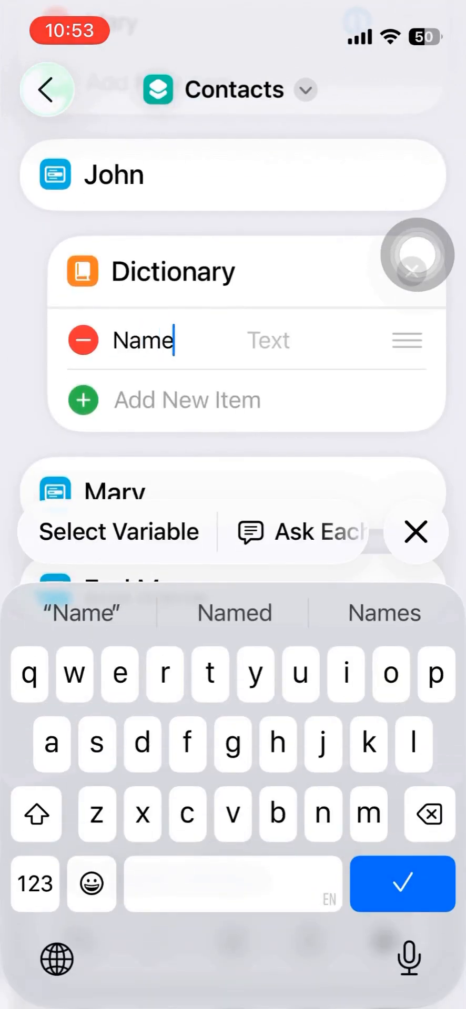
left_click(402, 882)
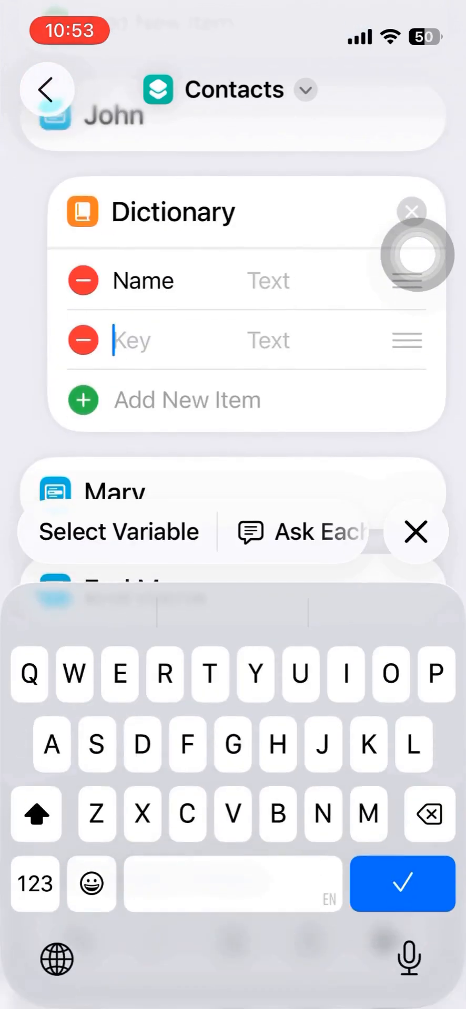
type("Phone")
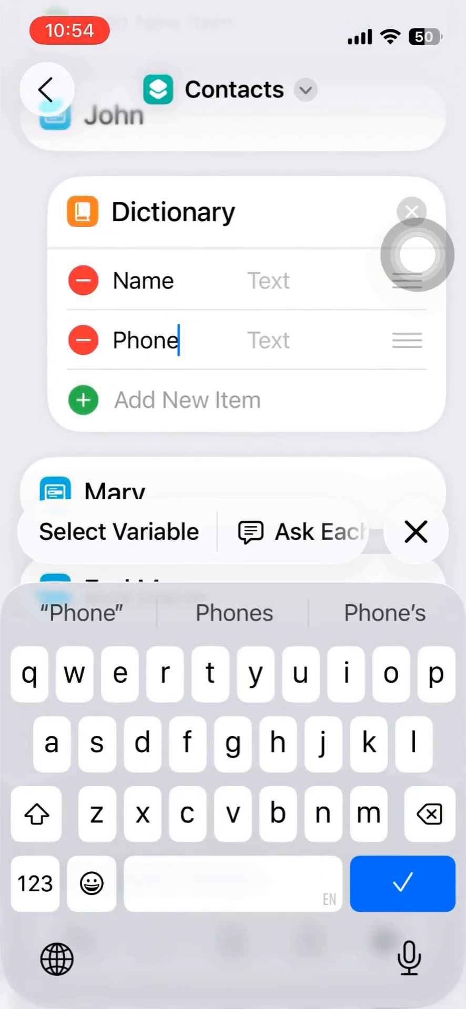
left_click(268, 280)
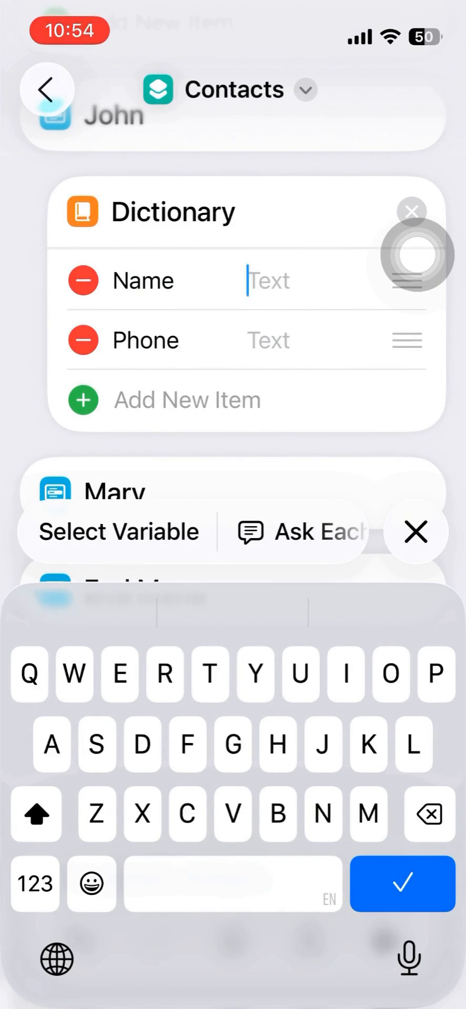
type("J")
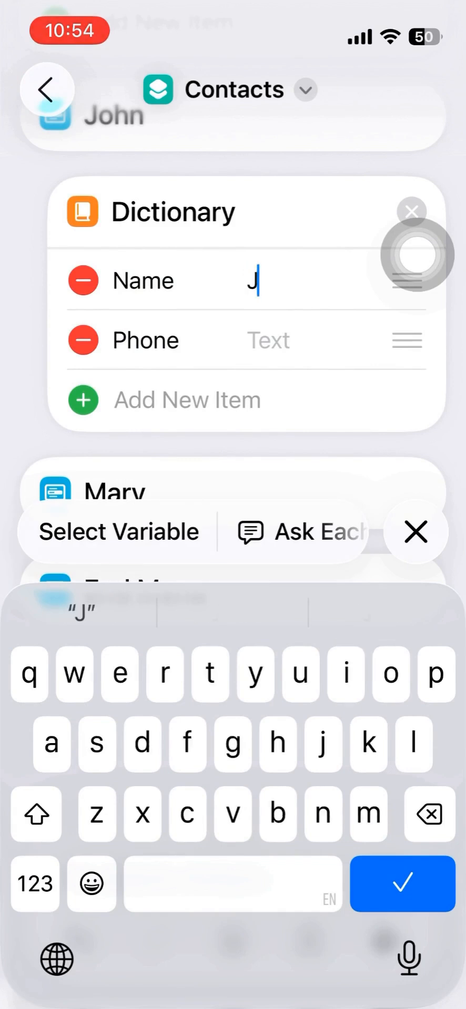
type("ohn")
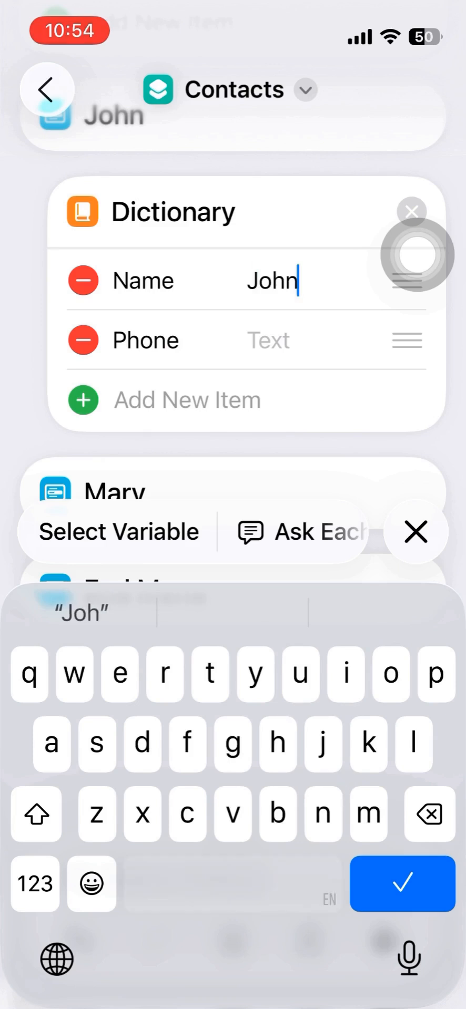
type("Doe")
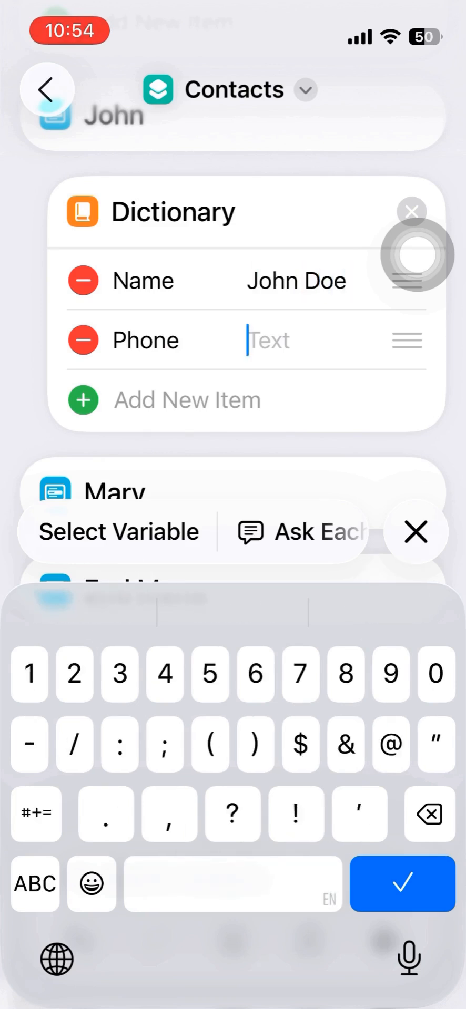
type("123-456")
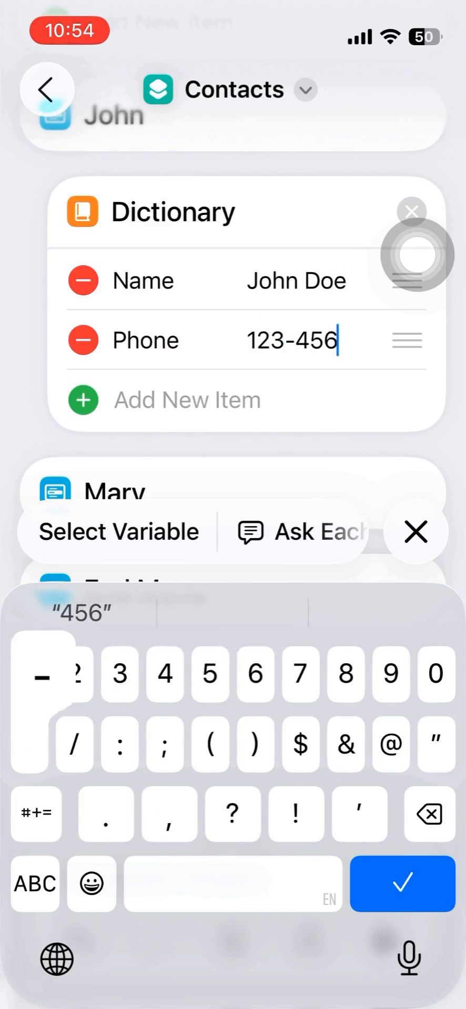
type("-7890")
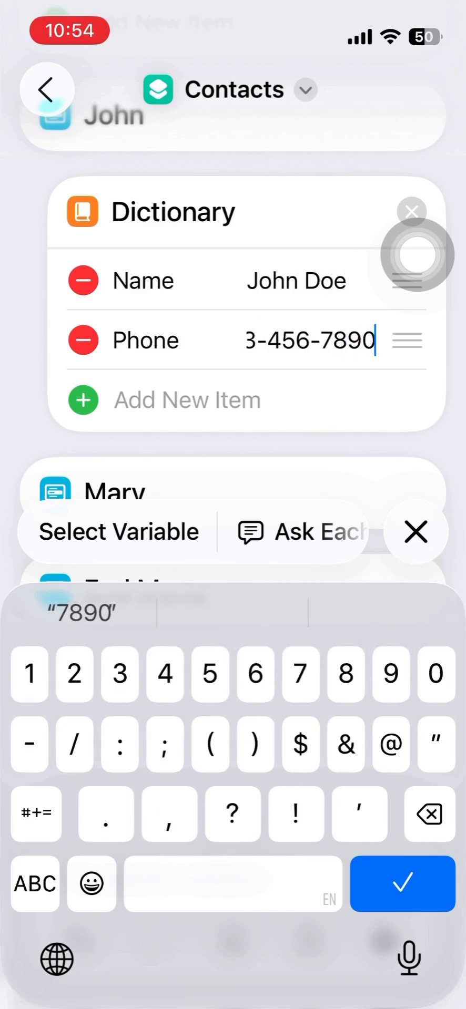
left_click(401, 883)
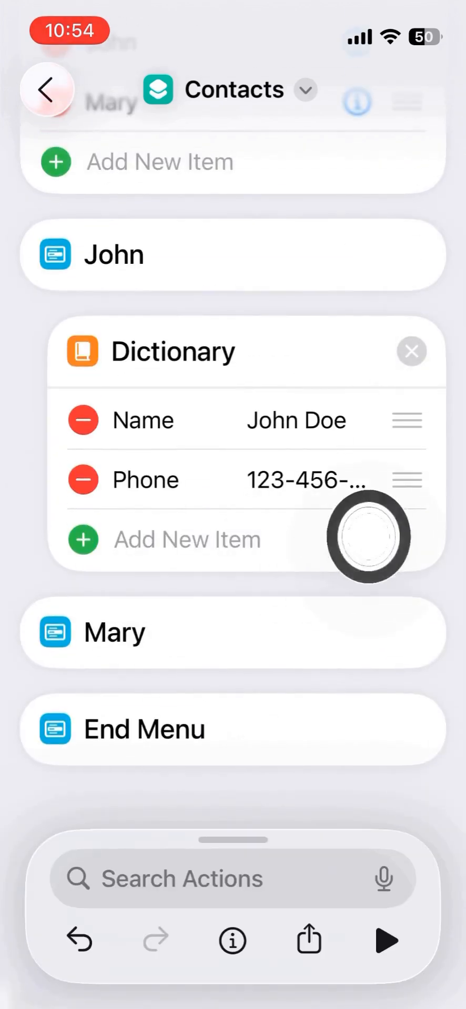
- Add a Get Dictionary Value action under John's dictionary looking up the Phone key
left_click(180, 879)
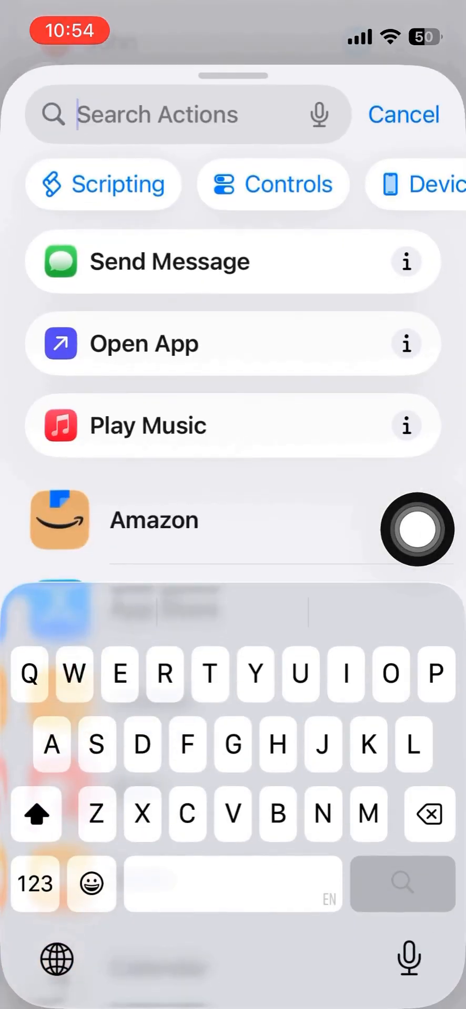
type("Dic")
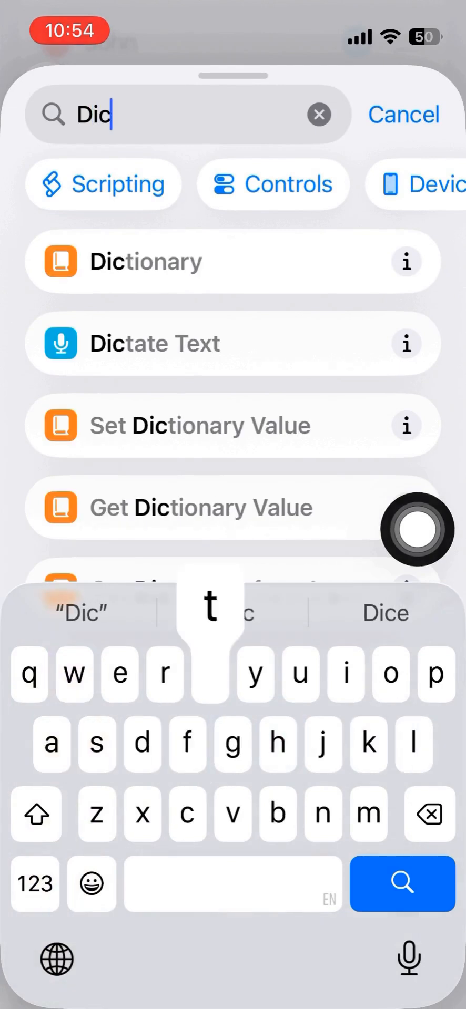
type("t")
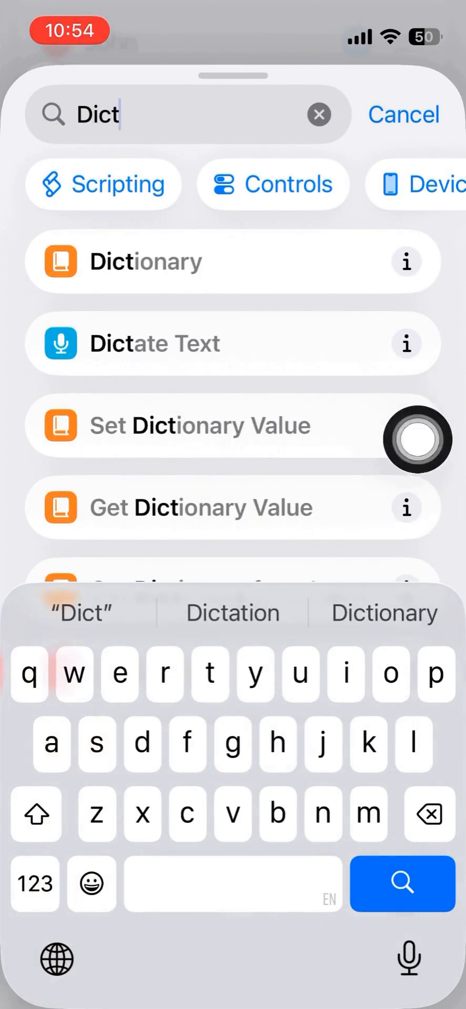
mouse_move(58, 508)
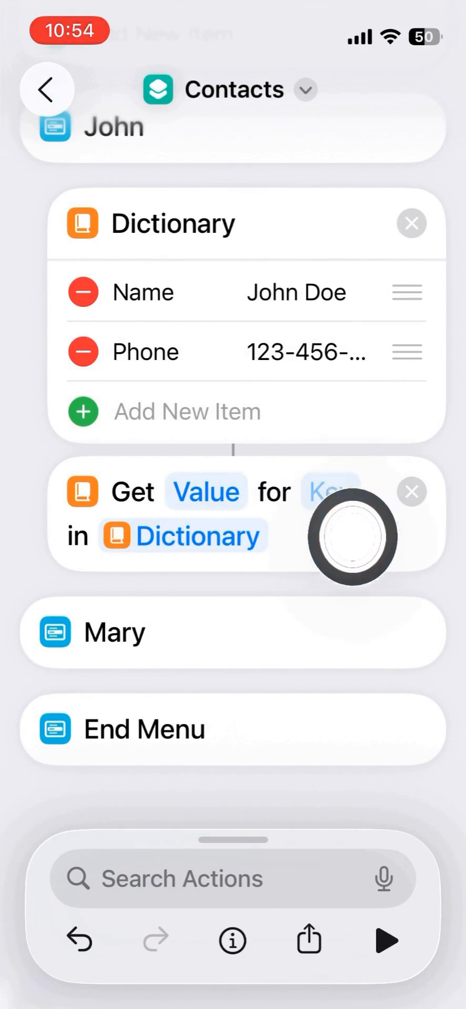
left_click(331, 491)
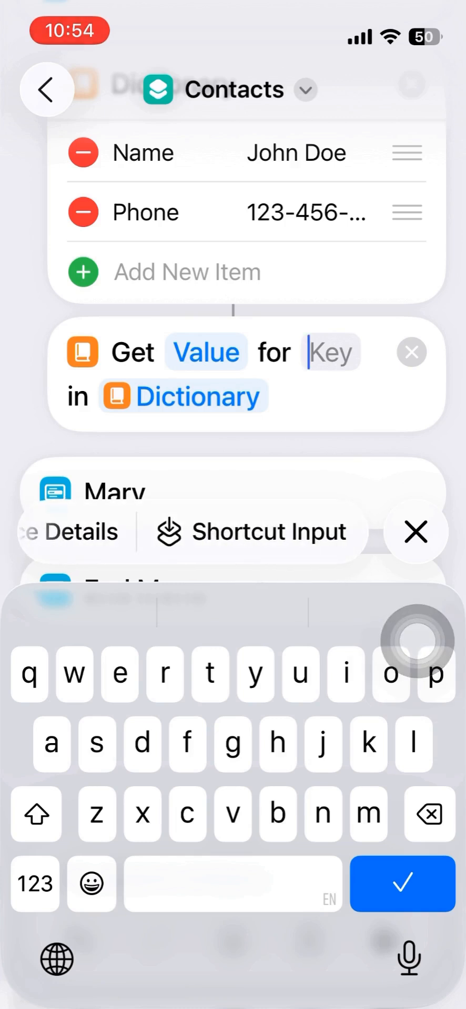
left_click(37, 813)
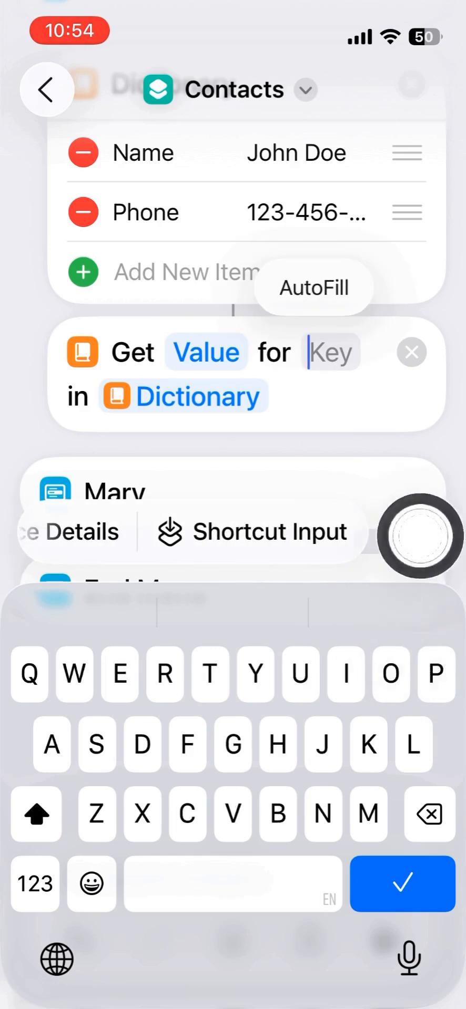
type("Phon")
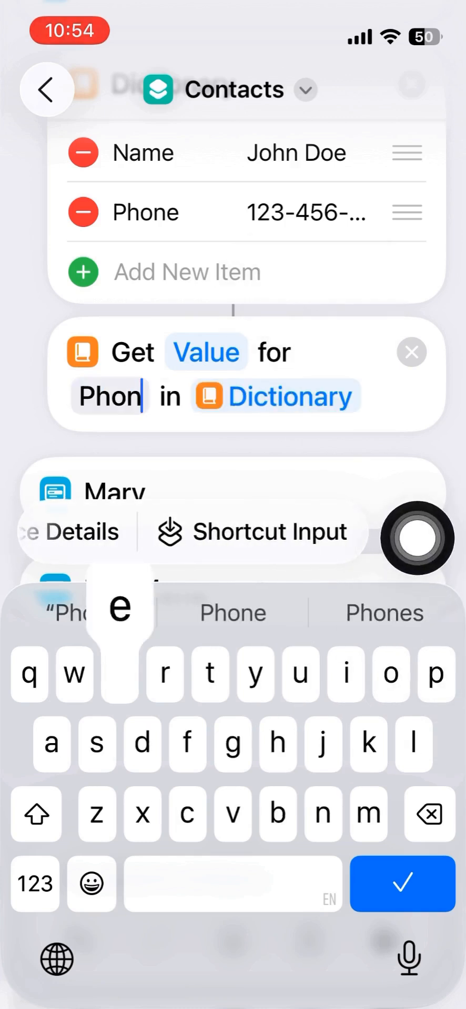
left_click(400, 883)
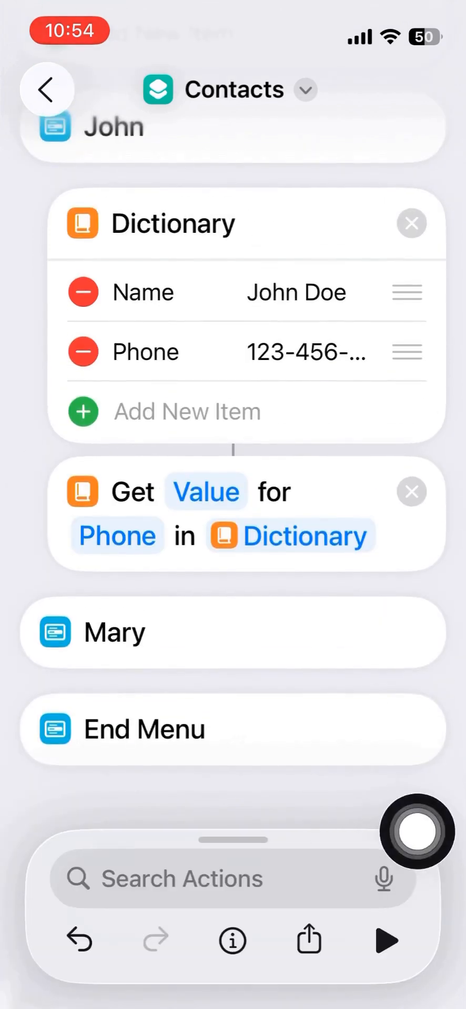
mouse_move(182, 646)
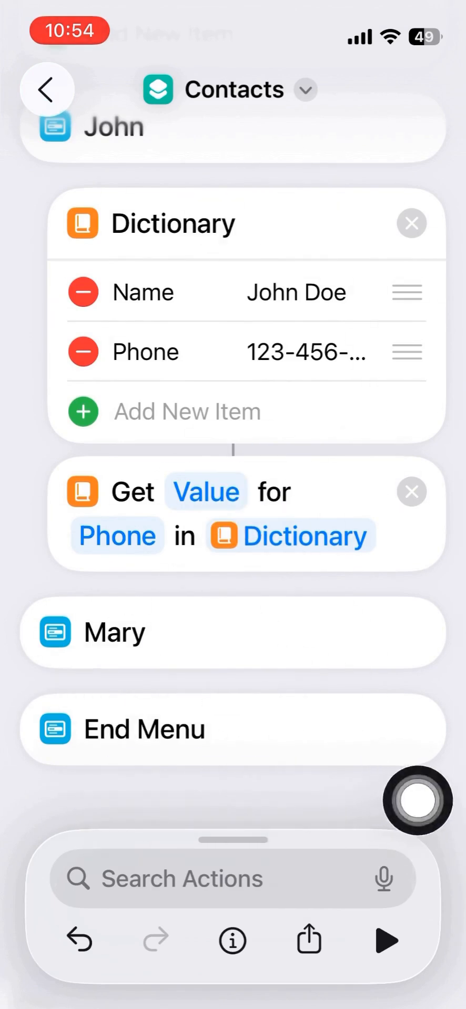
- Add a Set Variable action storing the dictionary value as Phone Number
type("Set")
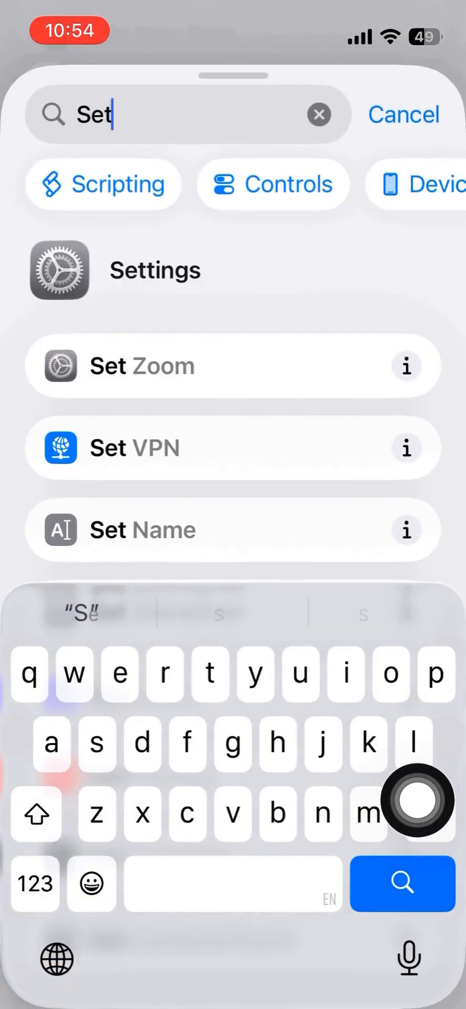
type("v")
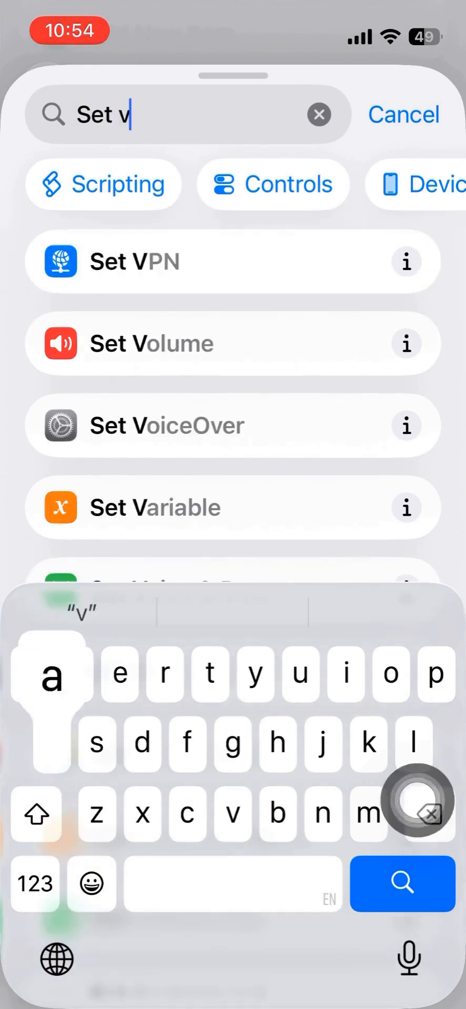
type("ar")
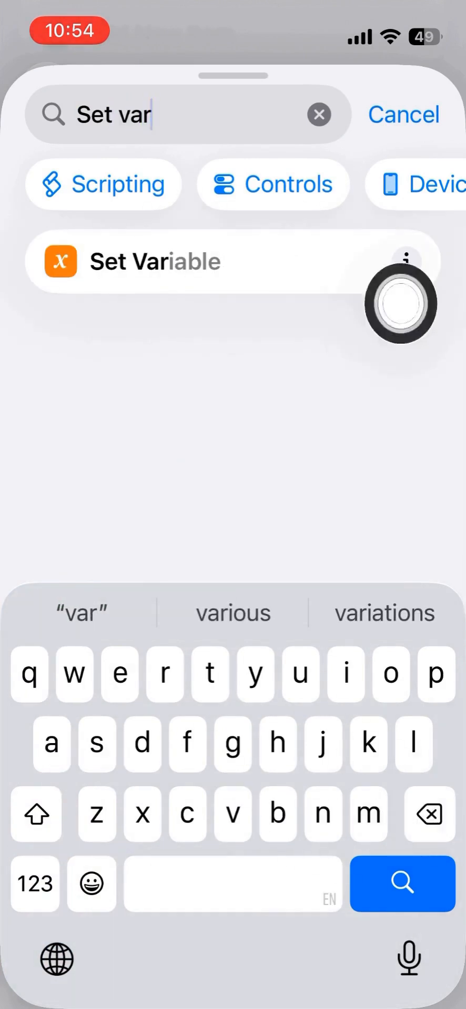
left_click(155, 260)
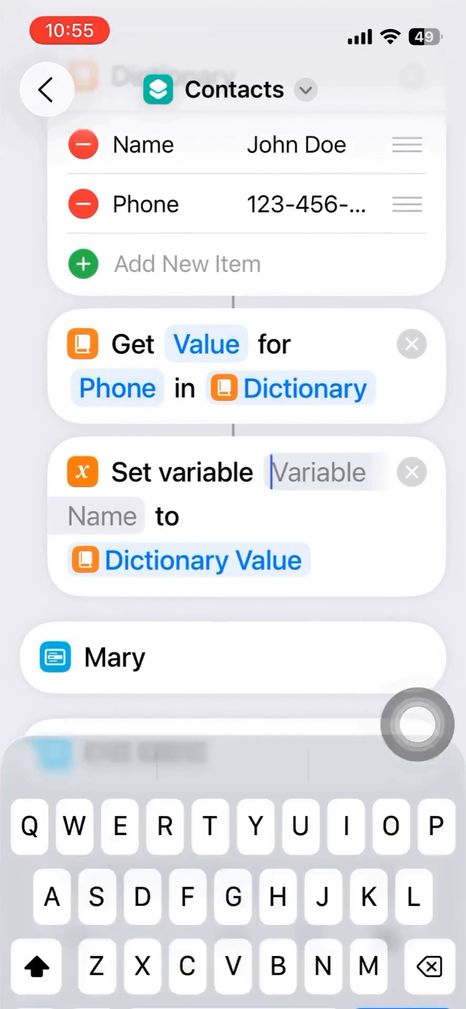
type("P")
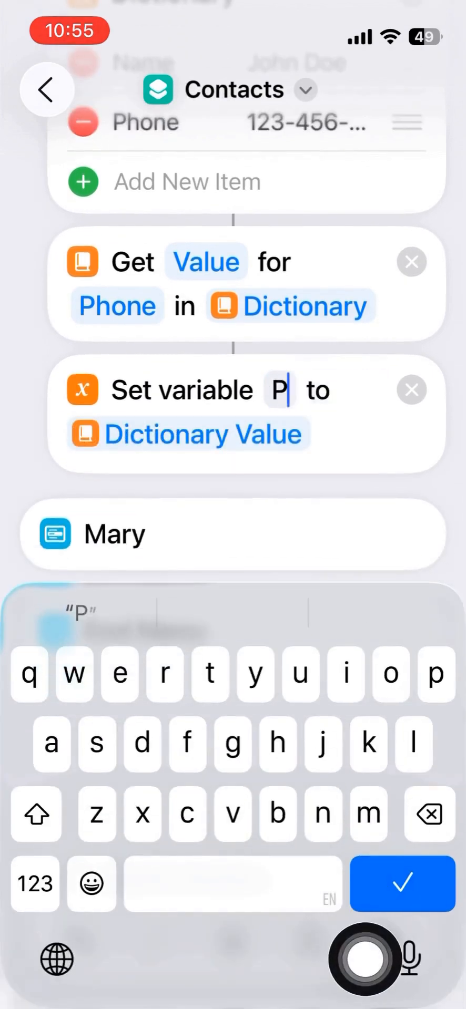
type("hone")
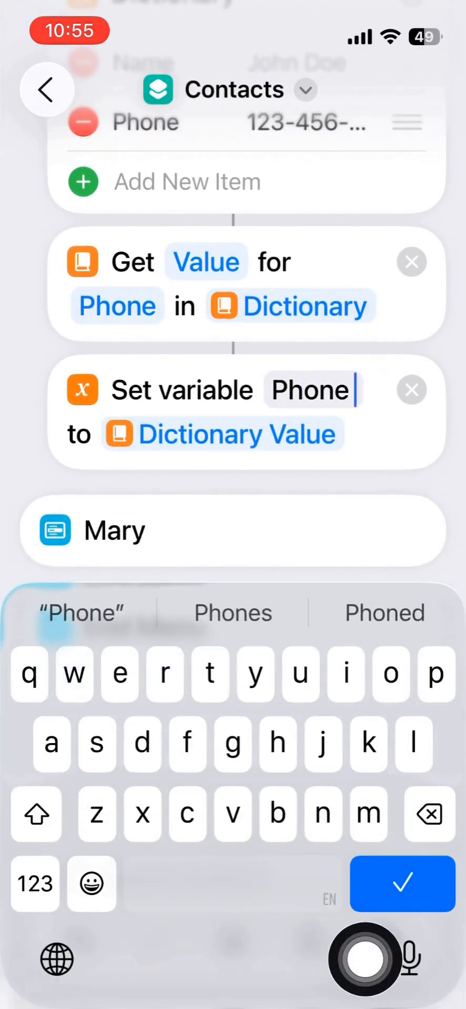
type("Number")
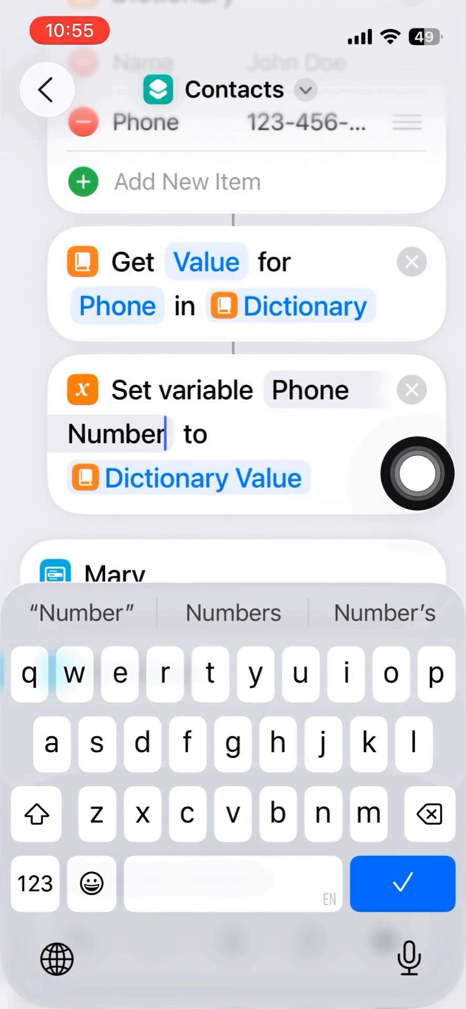
left_click(401, 883)
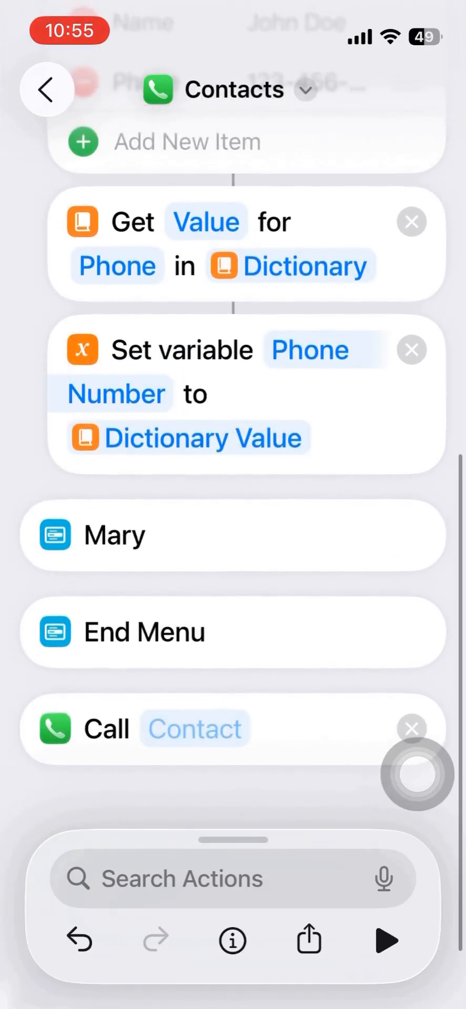
- Make the Call action dial the Phone Number variable and run the shortcut
left_click(193, 729)
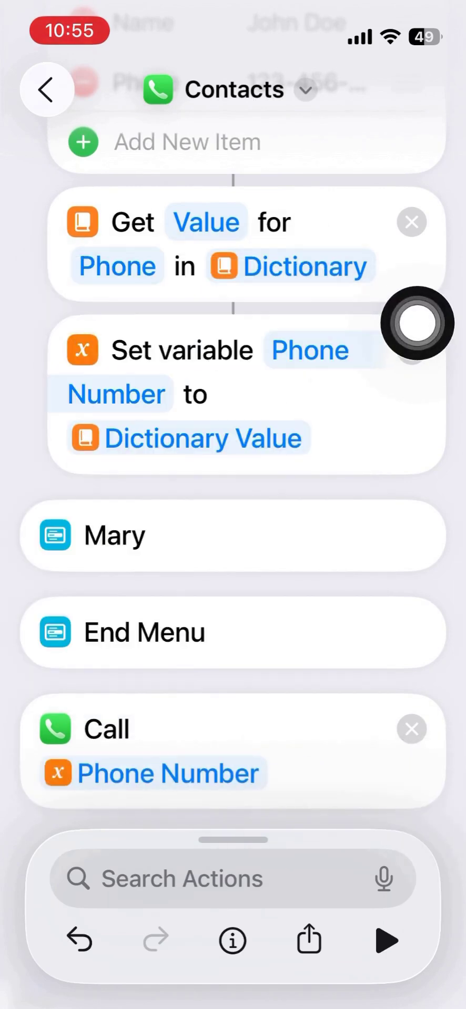
mouse_move(314, 818)
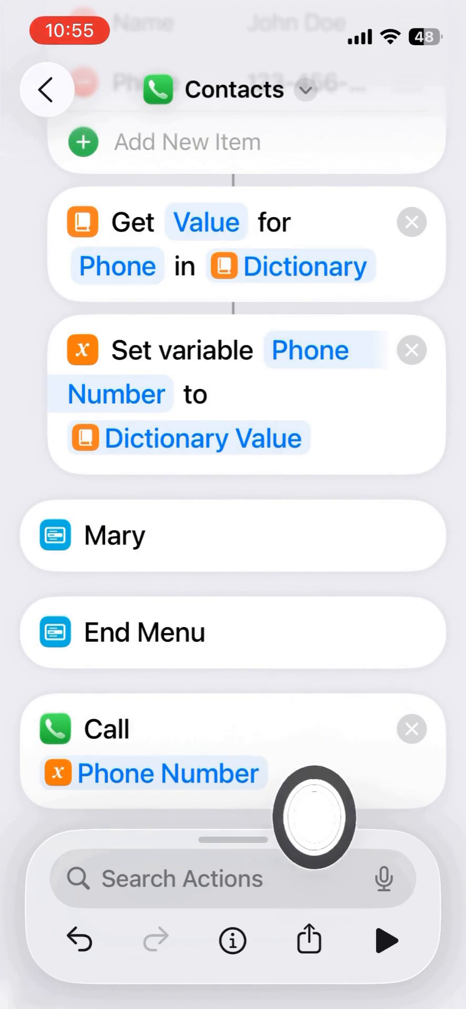
mouse_move(416, 782)
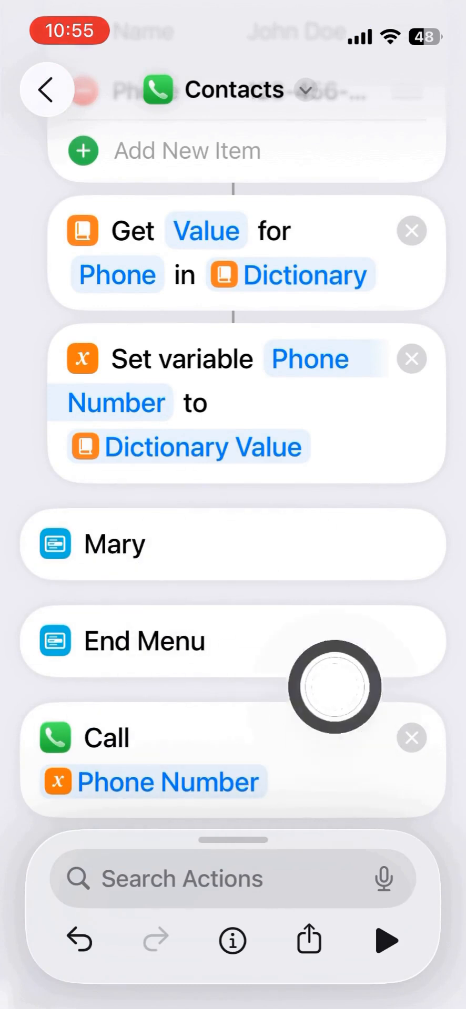
left_click(46, 89)
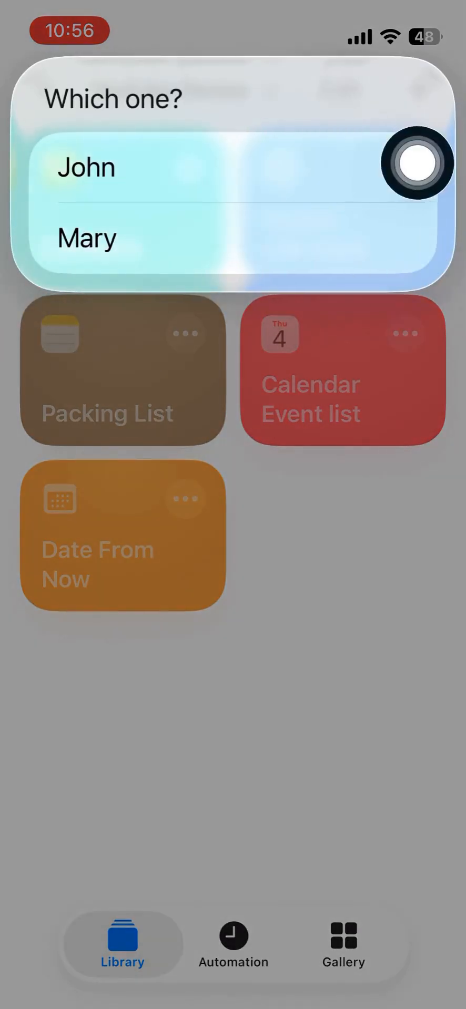
left_click(84, 167)
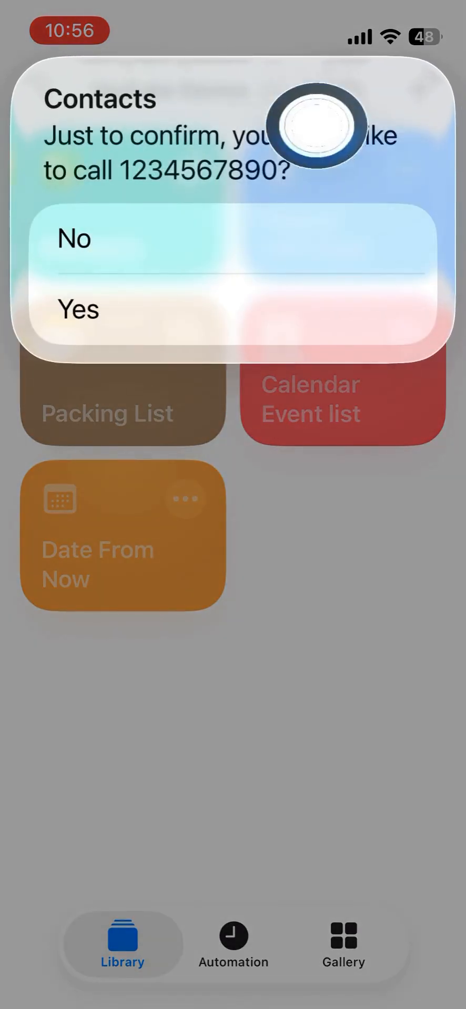
mouse_move(412, 328)
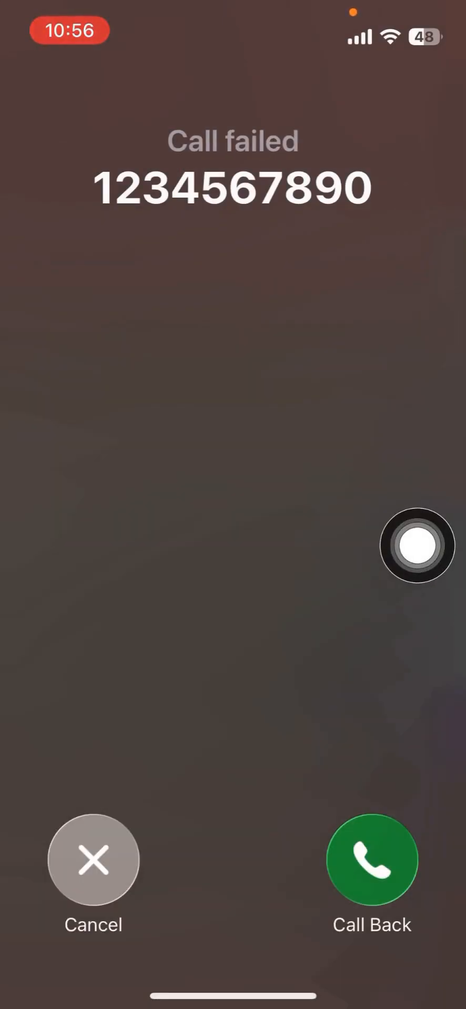
left_click(92, 861)
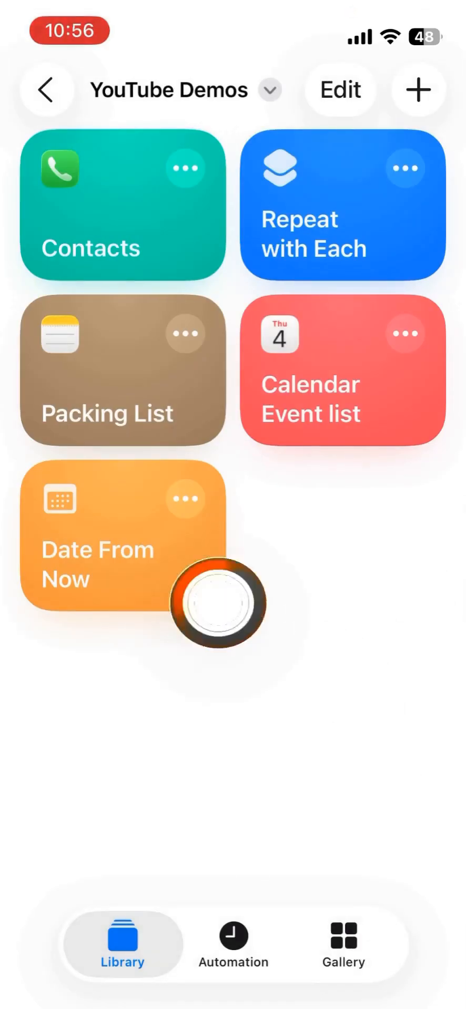